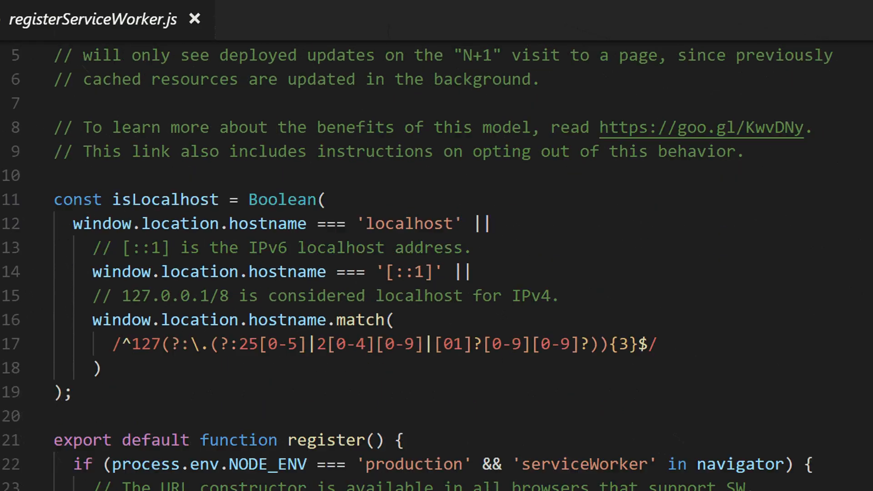
{"action": "scroll", "scroll_direction": "down", "scroll_amount": 3}
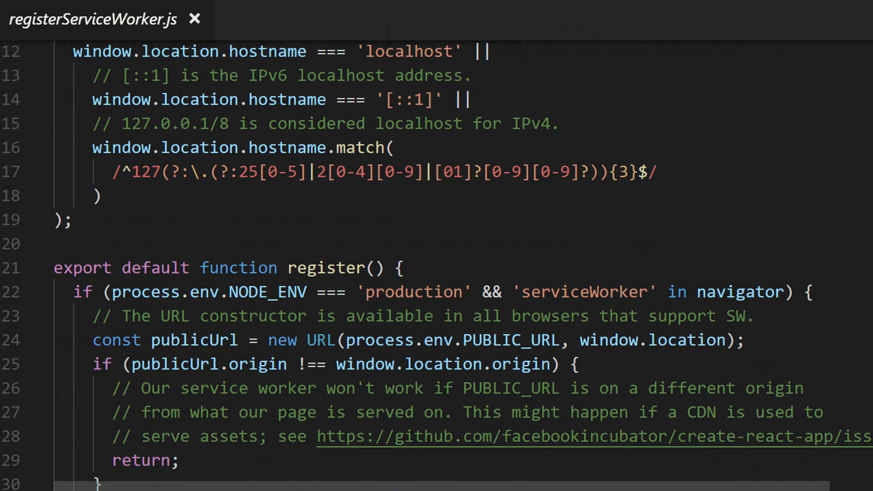